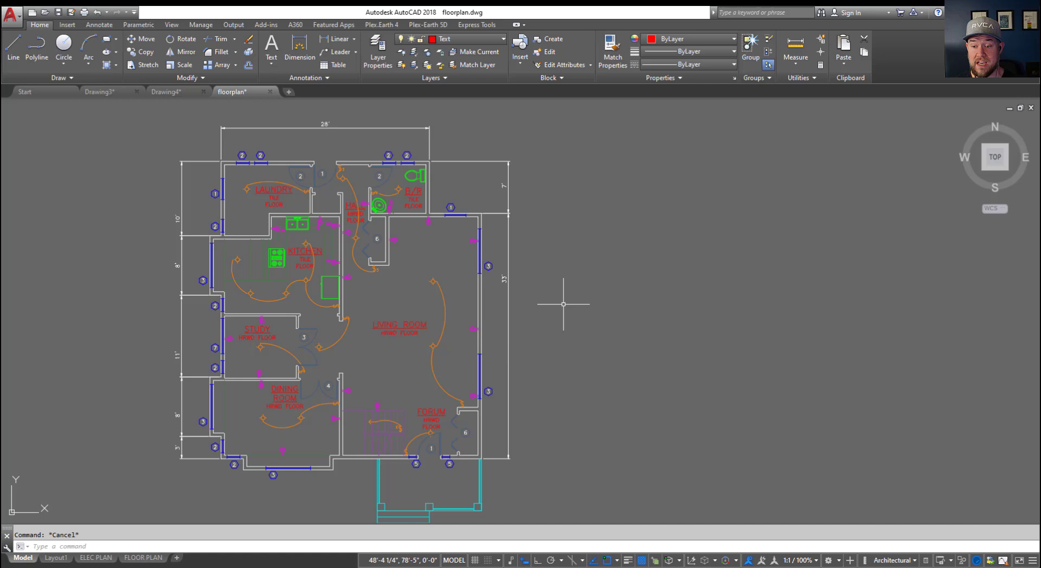
pyautogui.moveTo(595, 297)
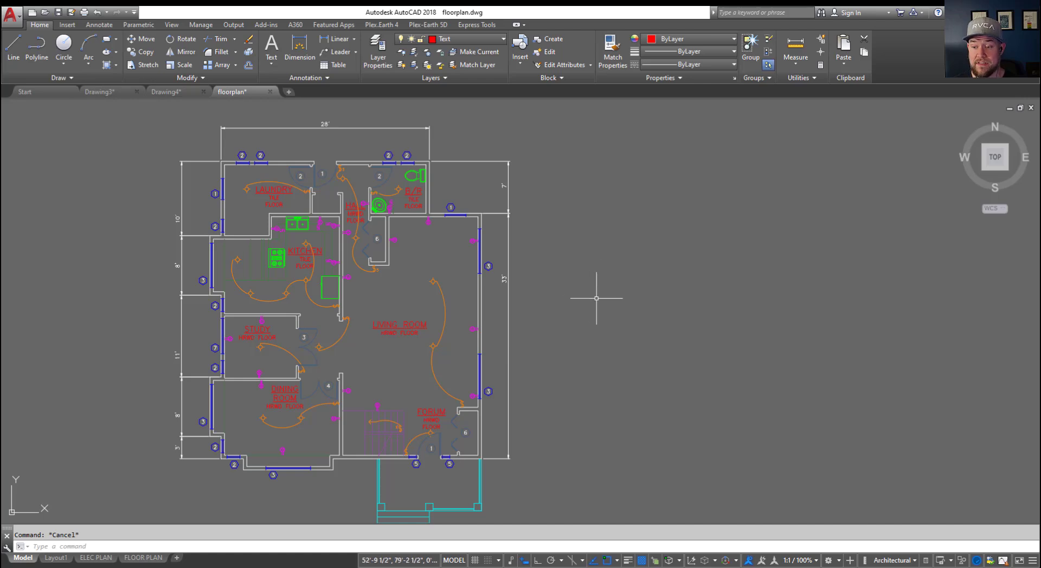
pyautogui.moveTo(596, 284)
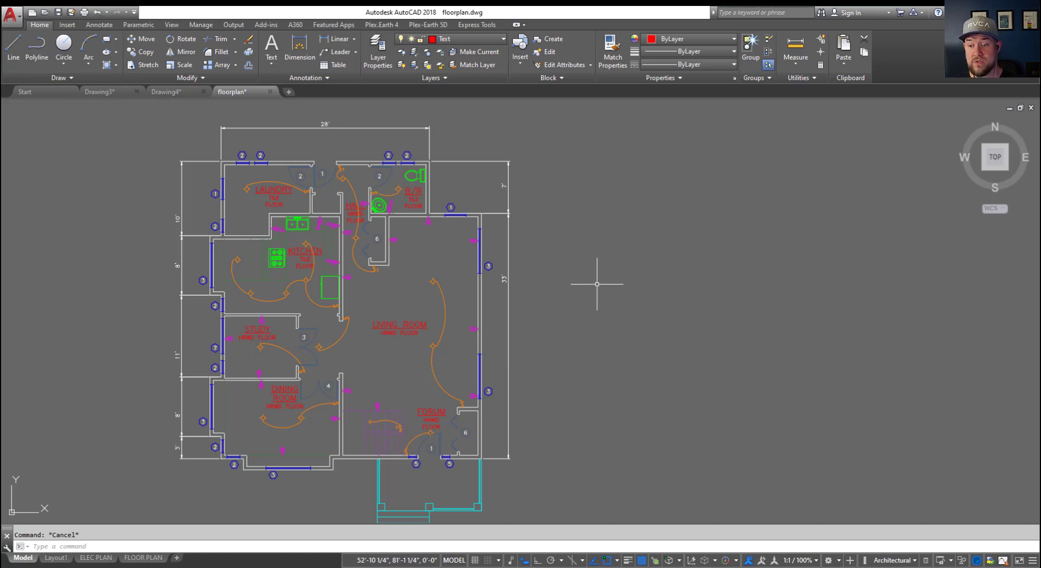
pyautogui.moveTo(613, 307)
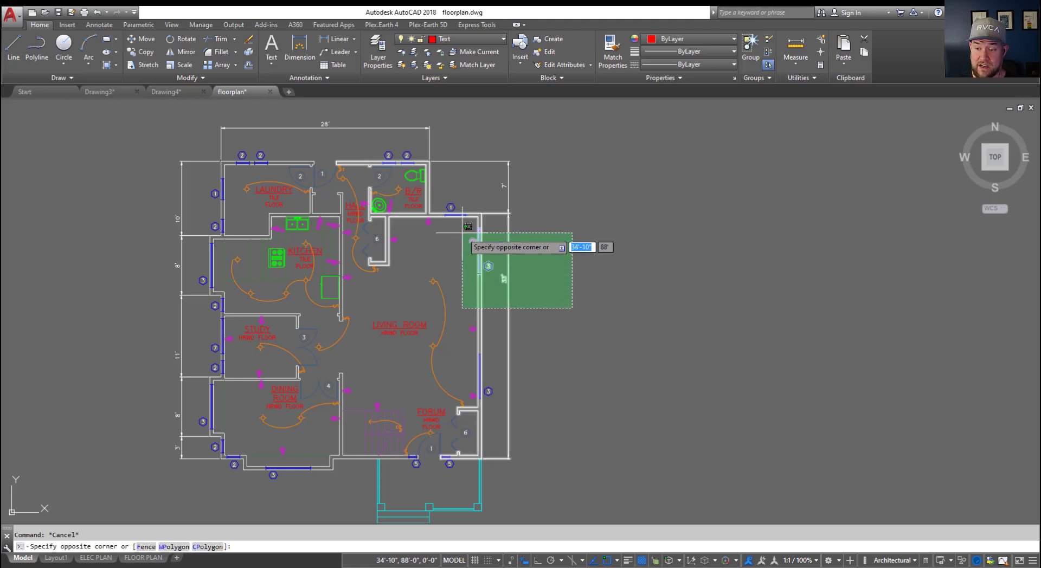
# Preselect the right-hand walls, then cancel erase and move so nothing changes
pyautogui.click(457, 133)
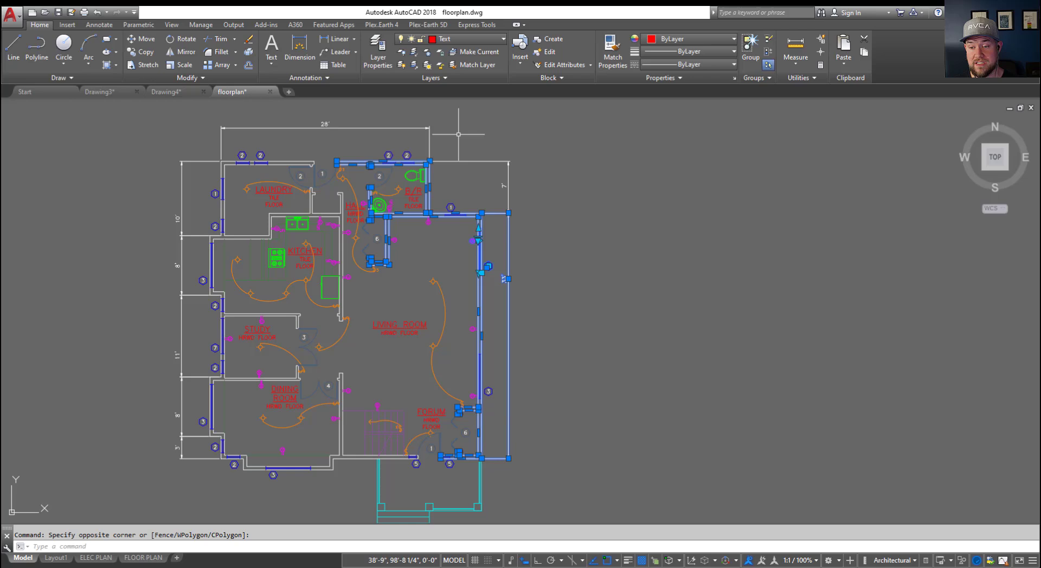
pyautogui.moveTo(512, 256)
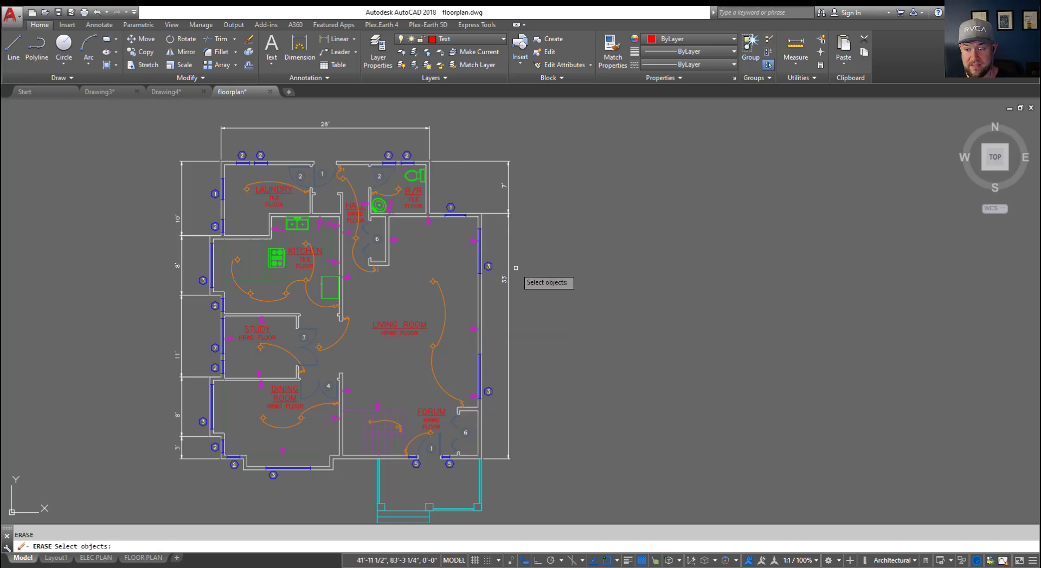
pyautogui.moveTo(494, 337)
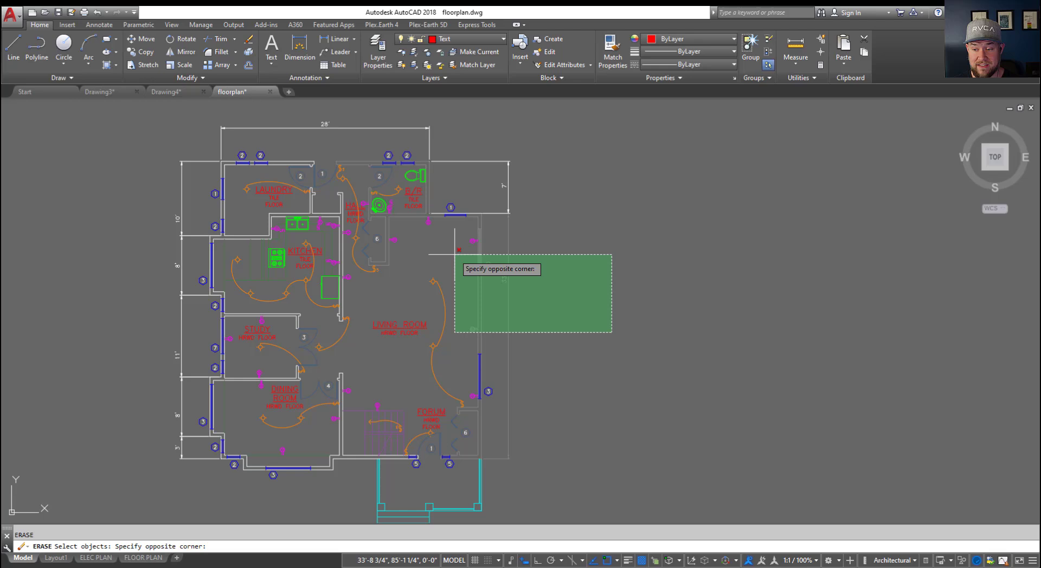
pyautogui.press('Escape')
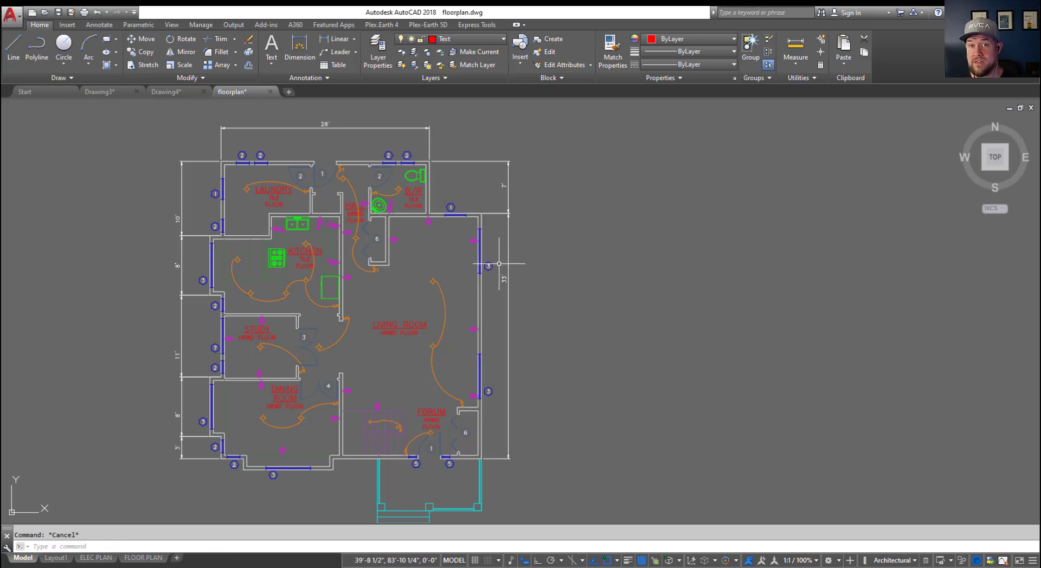
pyautogui.moveTo(570, 323)
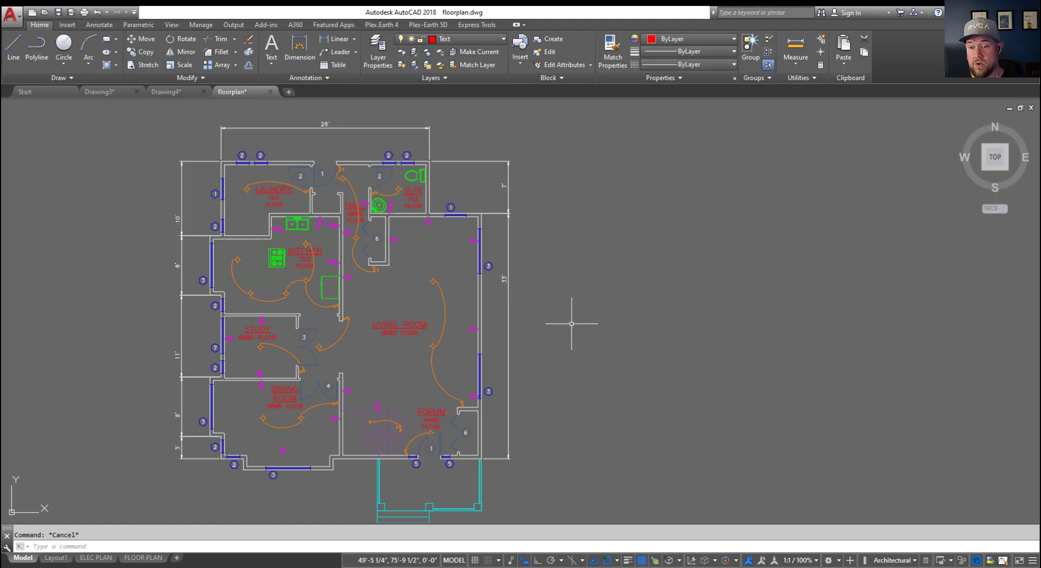
pyautogui.moveTo(558, 321)
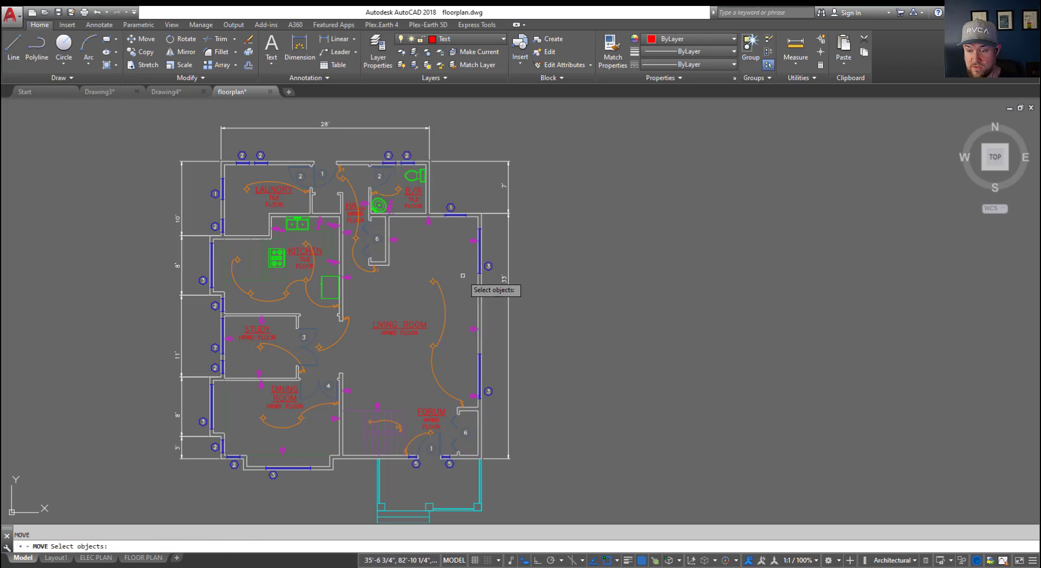
pyautogui.moveTo(533, 285)
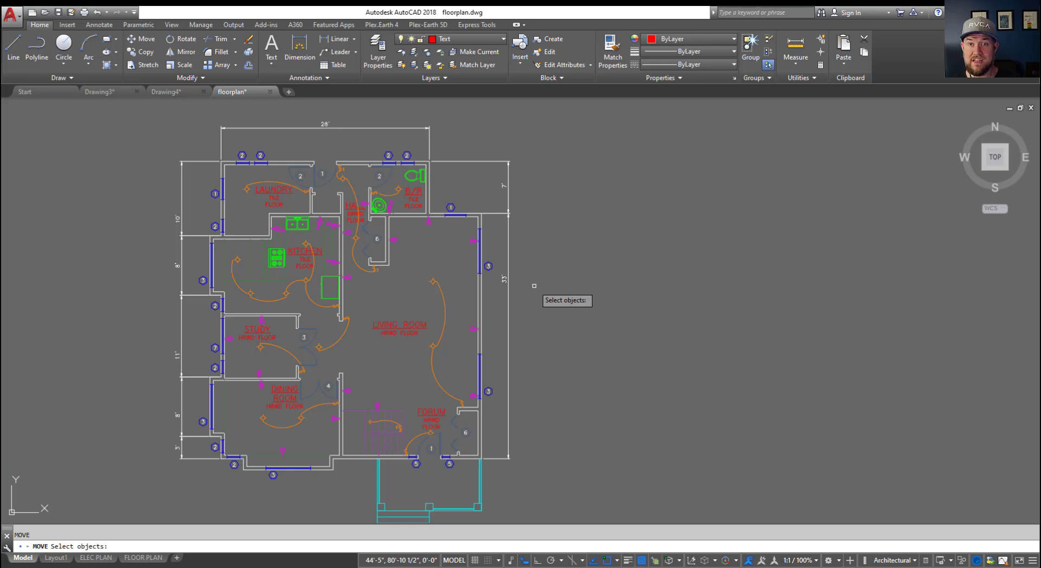
pyautogui.press('Escape')
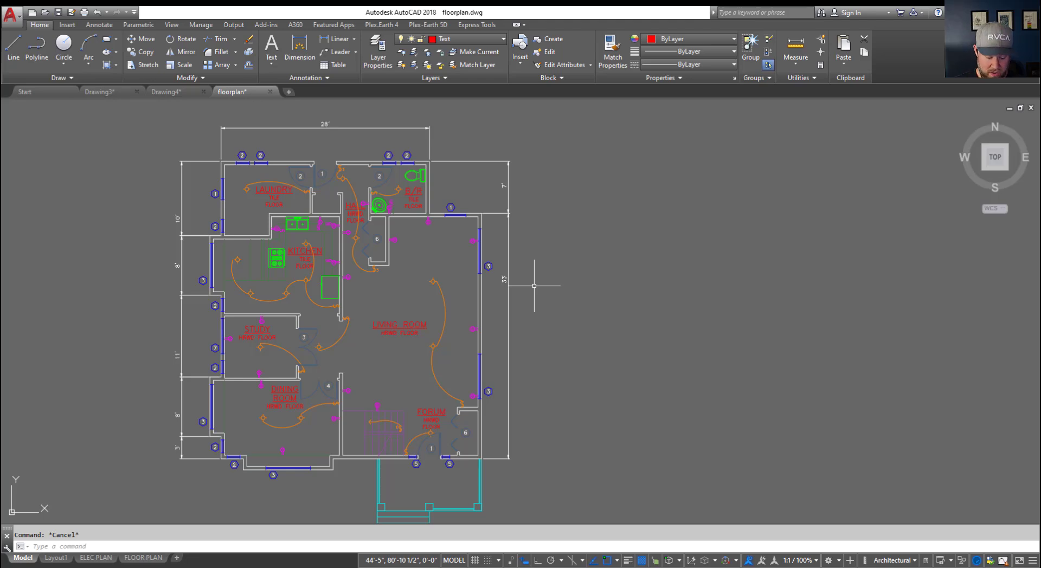
# Set the PICKFIRST system variable to 1
pyautogui.write('PICKFIRST')
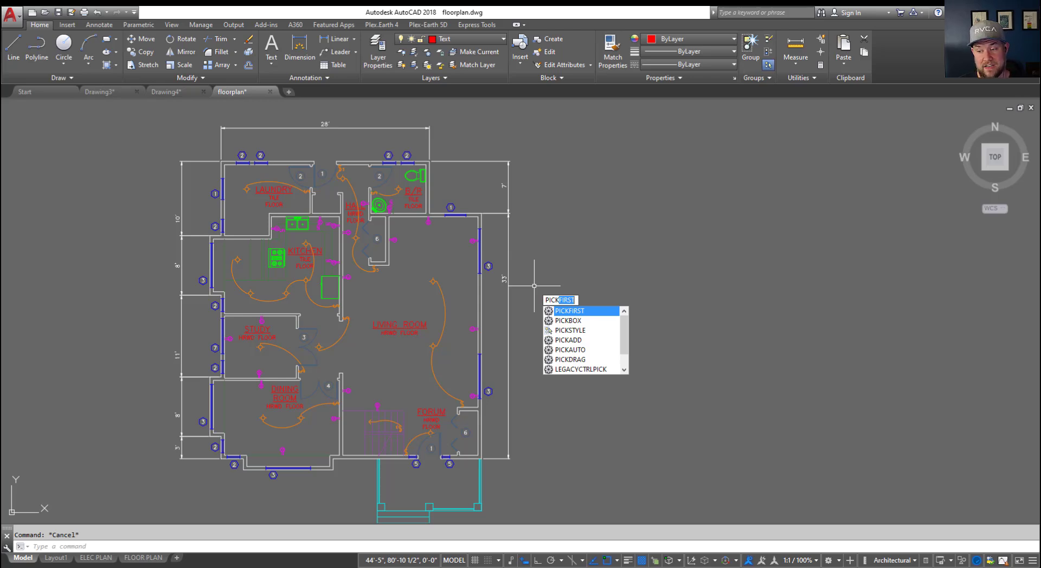
pyautogui.press('Enter')
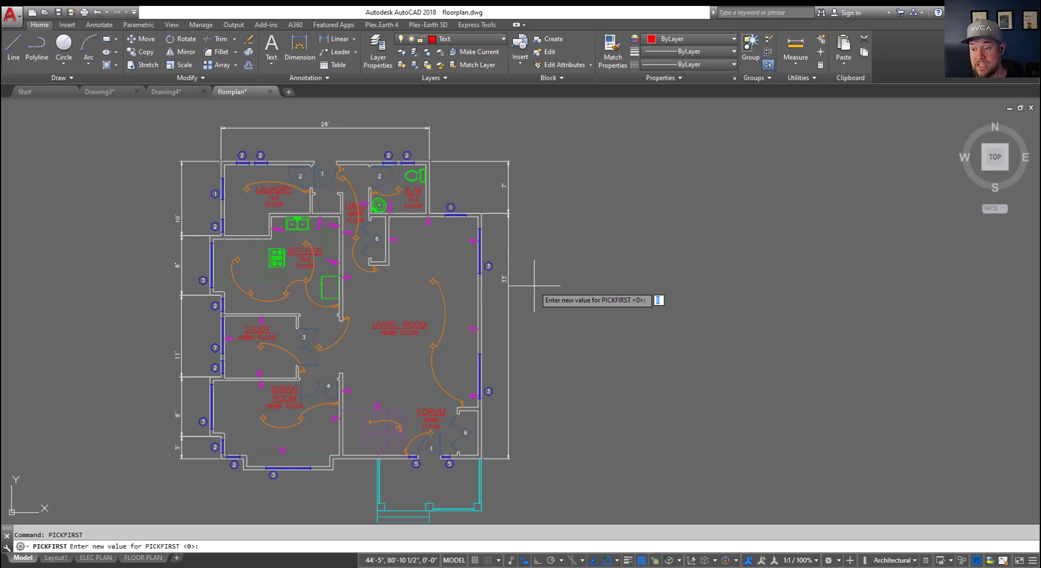
pyautogui.write('1')
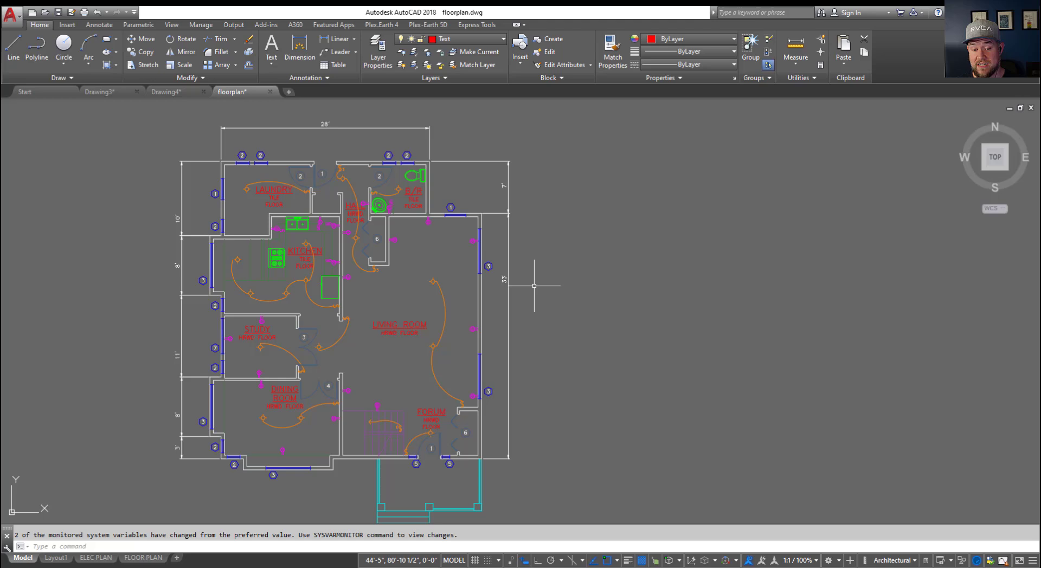
pyautogui.moveTo(553, 290)
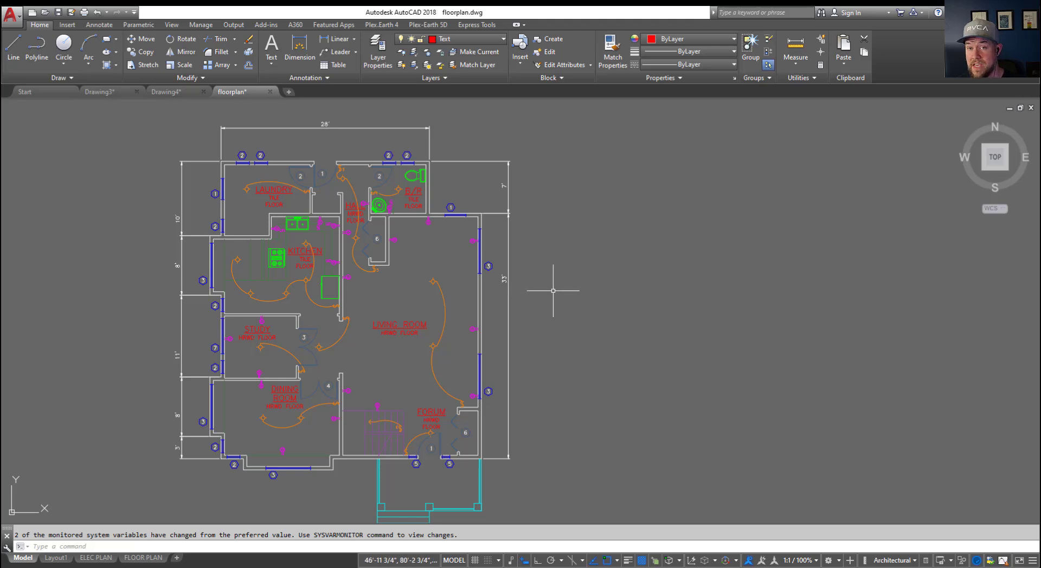
pyautogui.moveTo(568, 289)
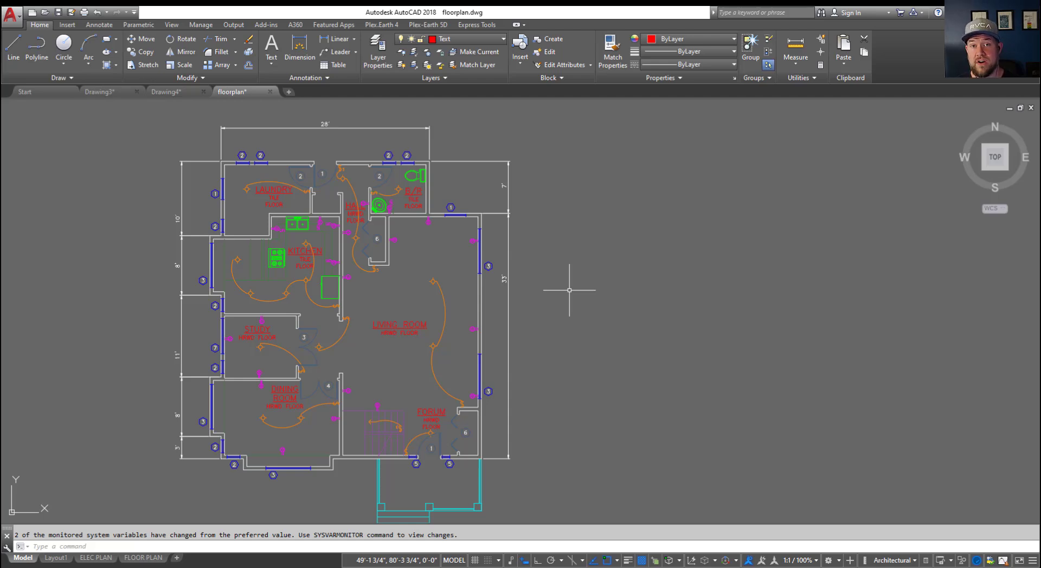
pyautogui.moveTo(562, 305)
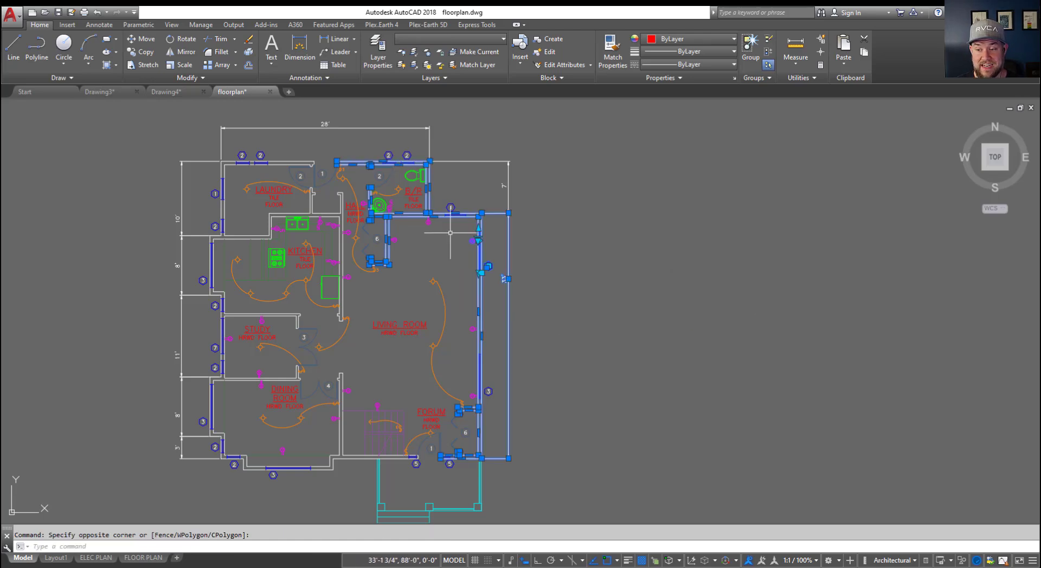
# Erase the four preselected right-hand walls and openings with E
pyautogui.write('E')
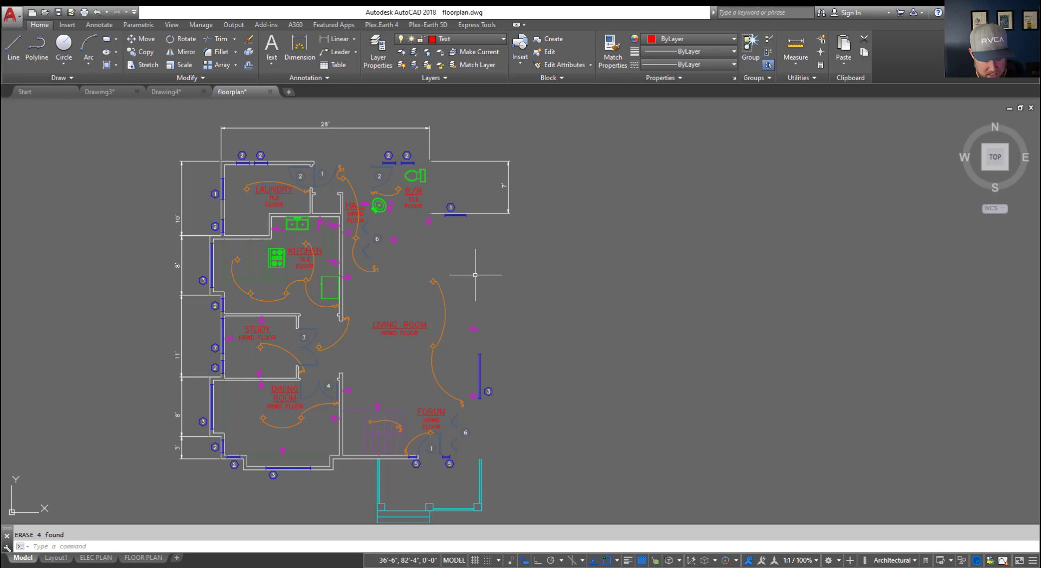
pyautogui.write('OPEN')
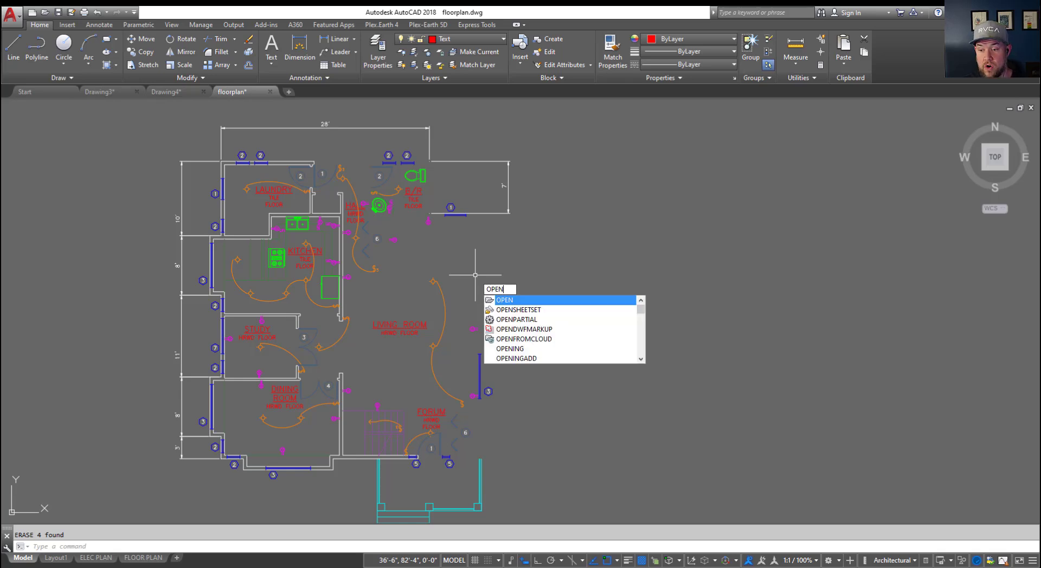
pyautogui.press('Enter')
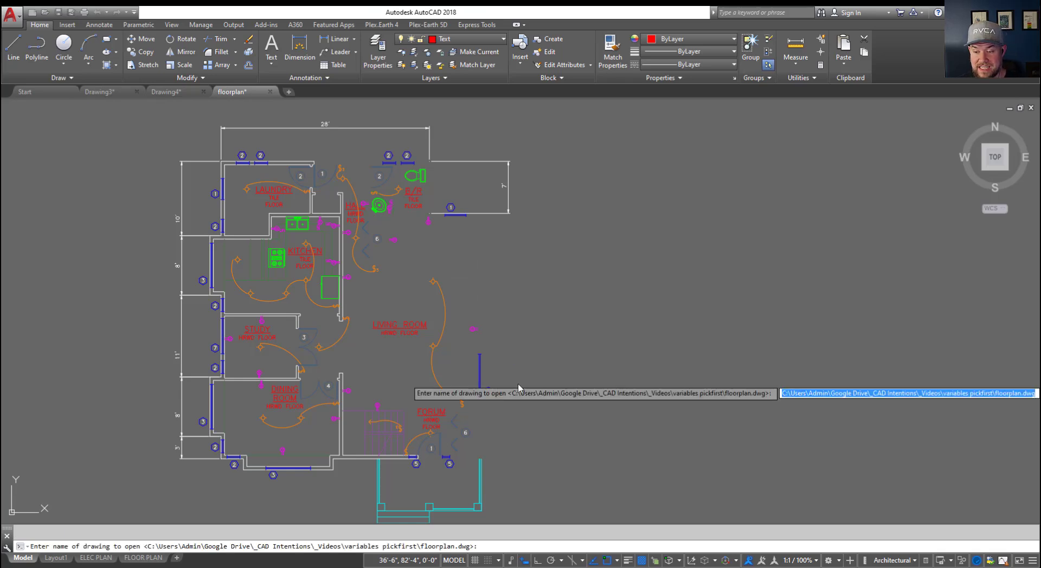
pyautogui.moveTo(822, 369)
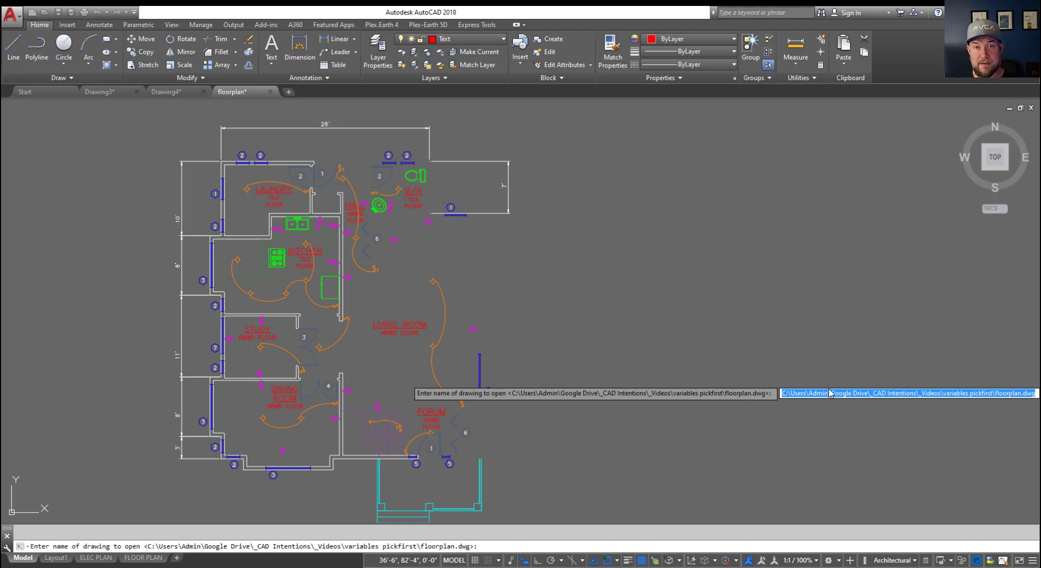
pyautogui.moveTo(381, 545)
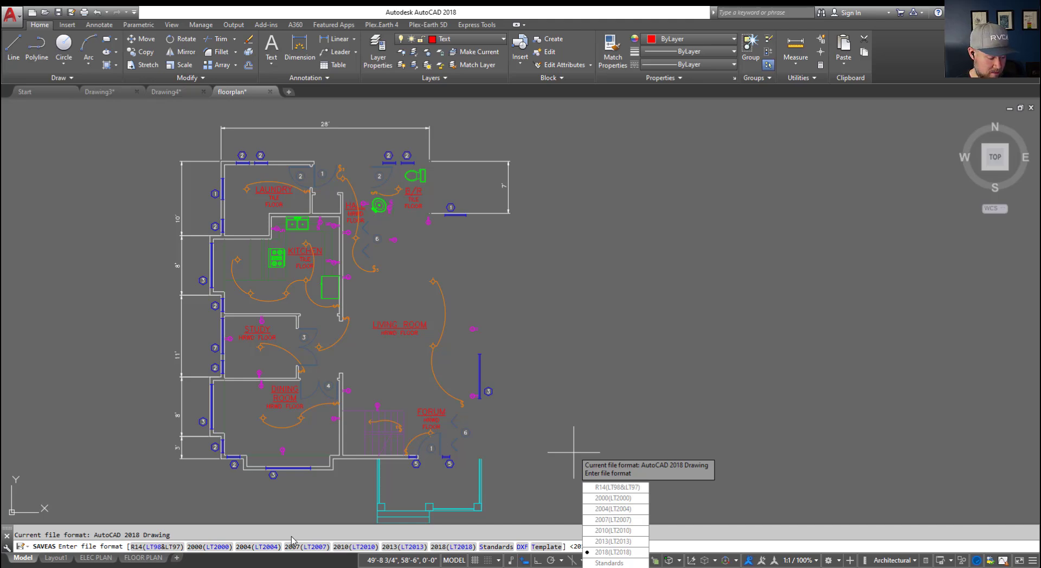
pyautogui.press('Escape')
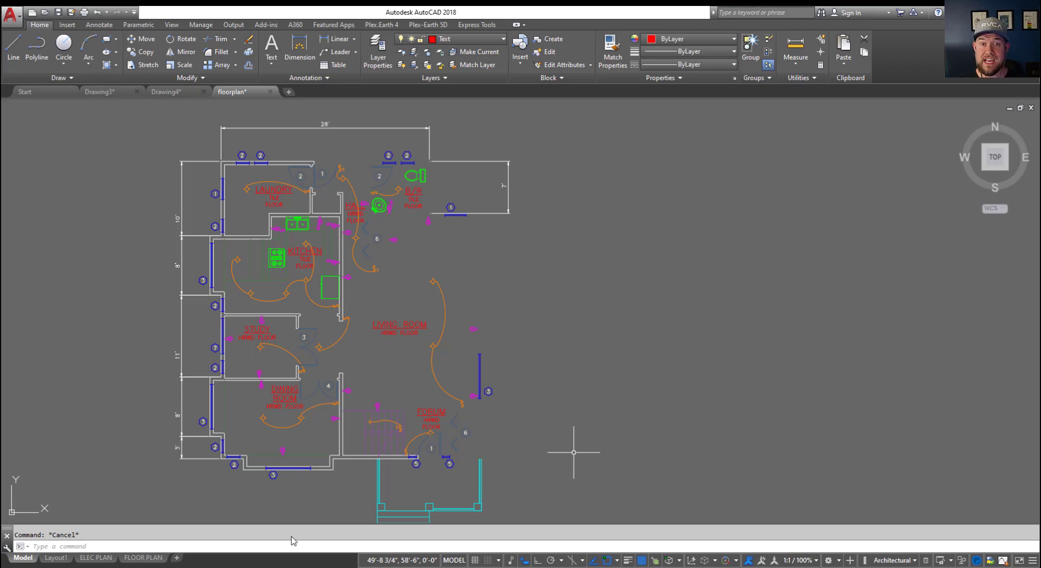
# Turn FILEDIA back on, run OPEN to show the Select File dialog, and close it
pyautogui.write('FIle')
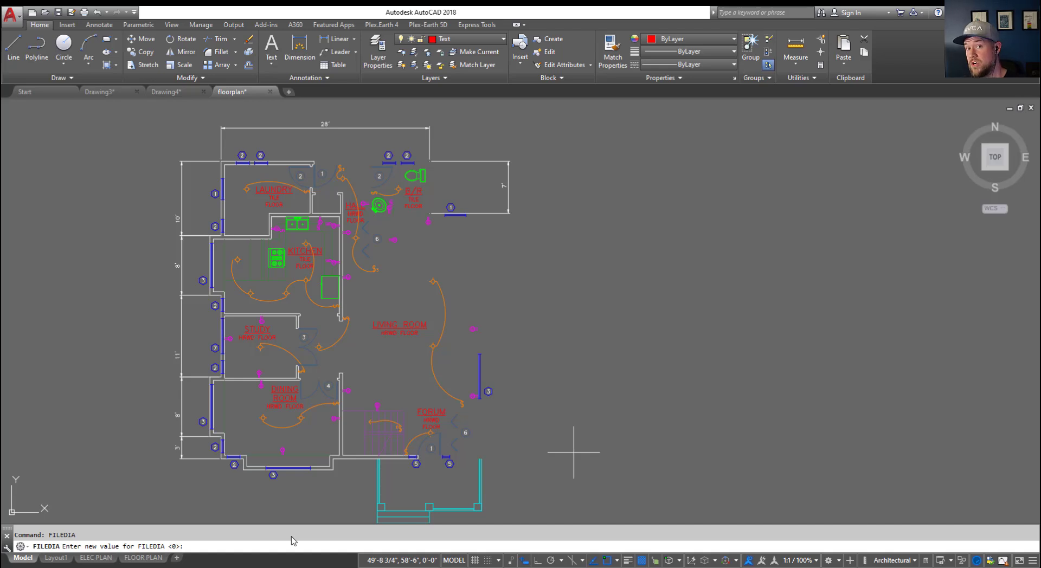
pyautogui.press('Enter')
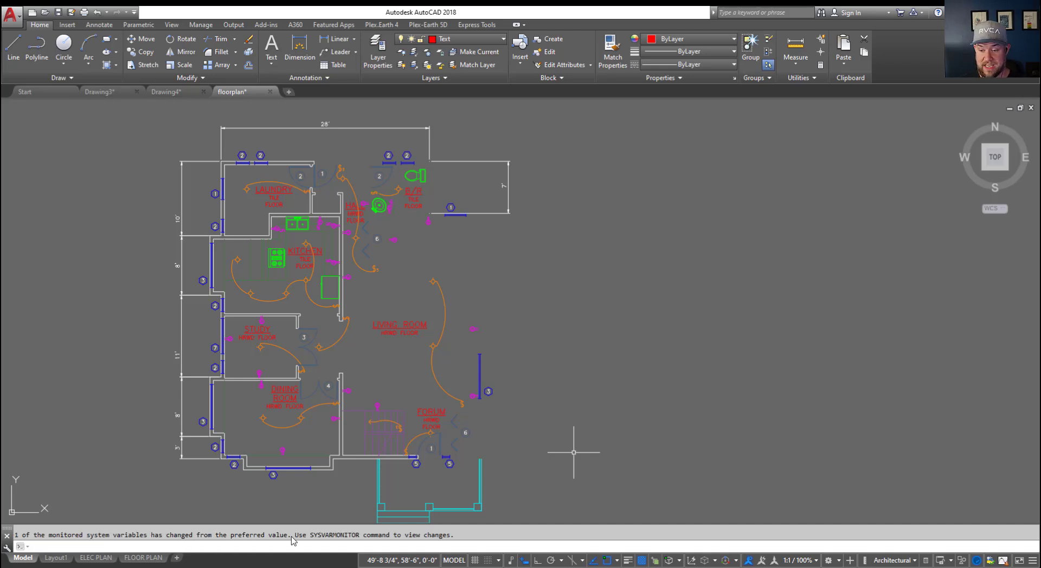
pyautogui.write('open')
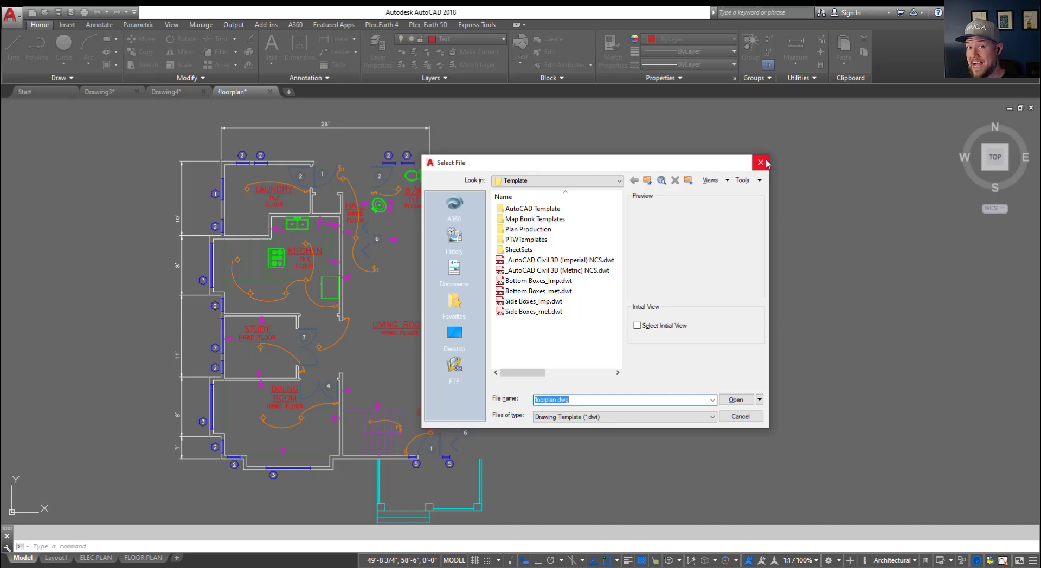
pyautogui.click(760, 162)
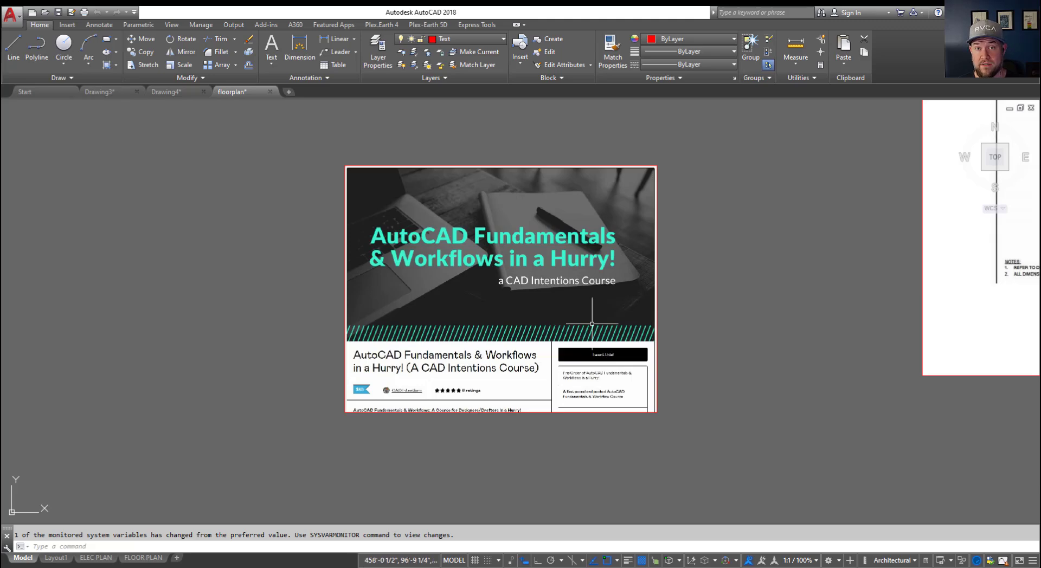
pyautogui.moveTo(587, 164)
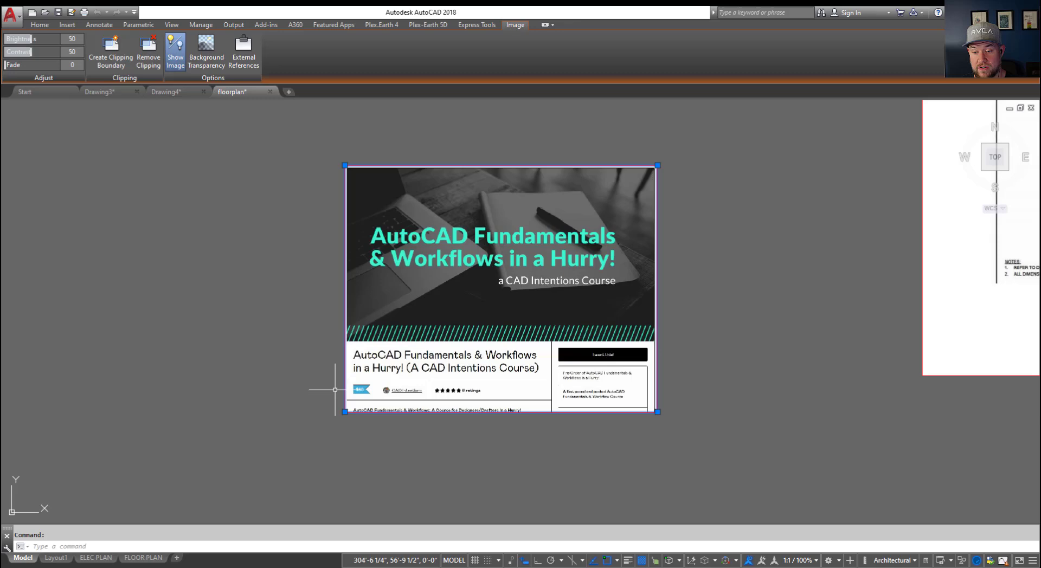
pyautogui.moveTo(643, 232)
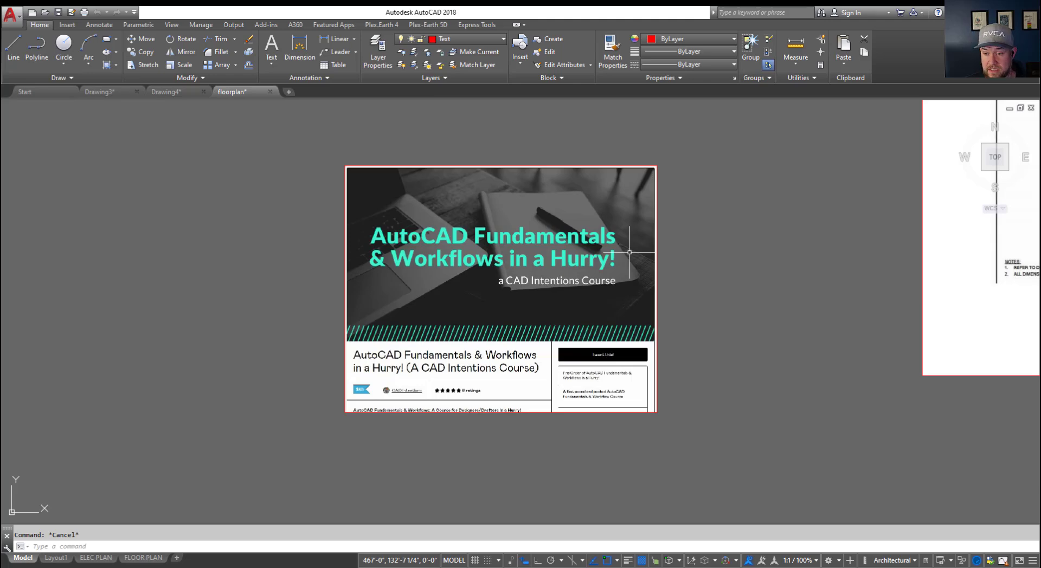
pyautogui.moveTo(628, 252)
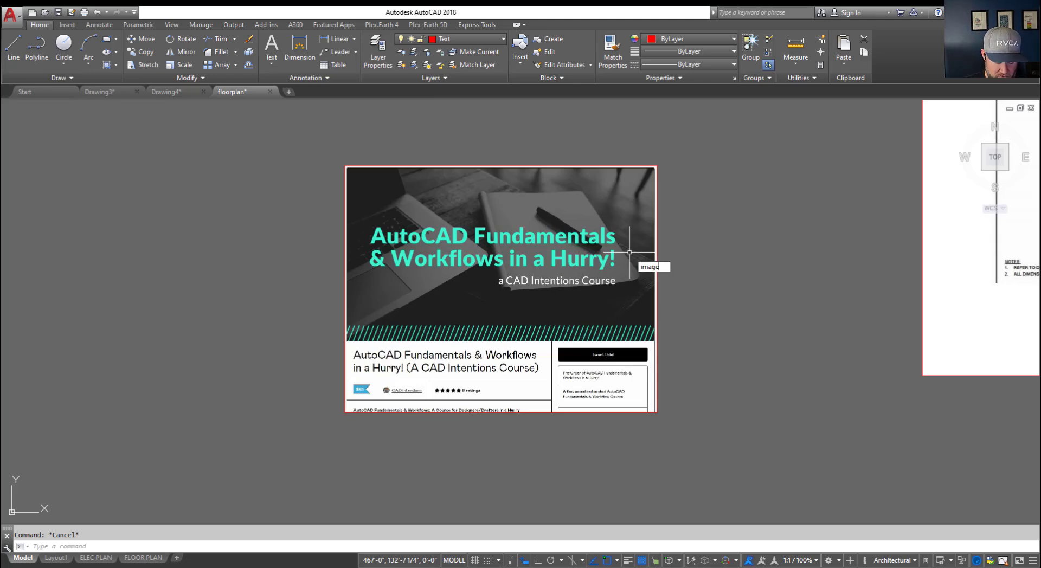
# Set IMAGEFRAME so the course image border is hidden
pyautogui.write('IMAGEFRAME Enter new value for IMAGEFRAME <2>:')
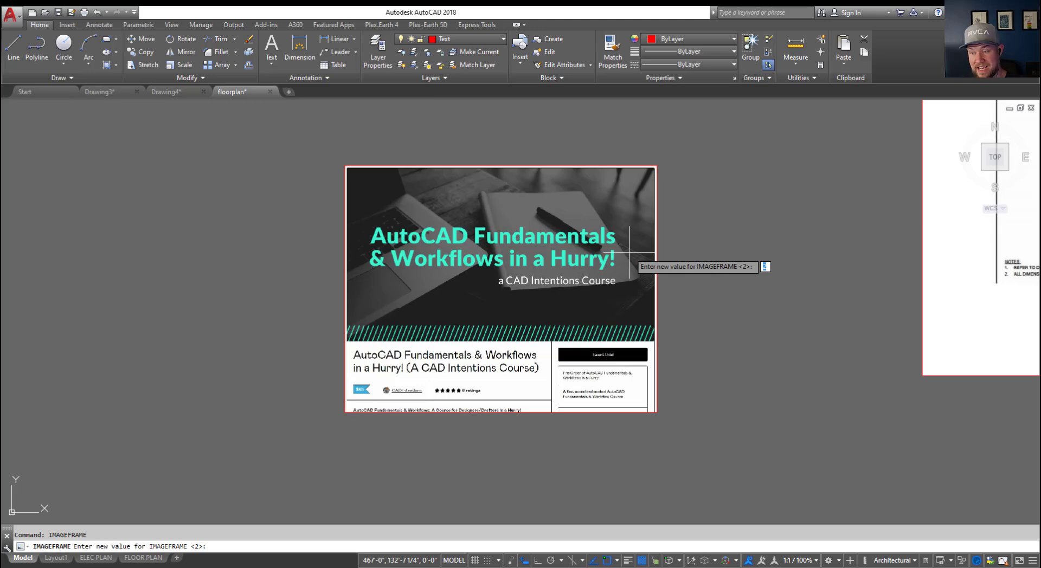
pyautogui.press('Enter')
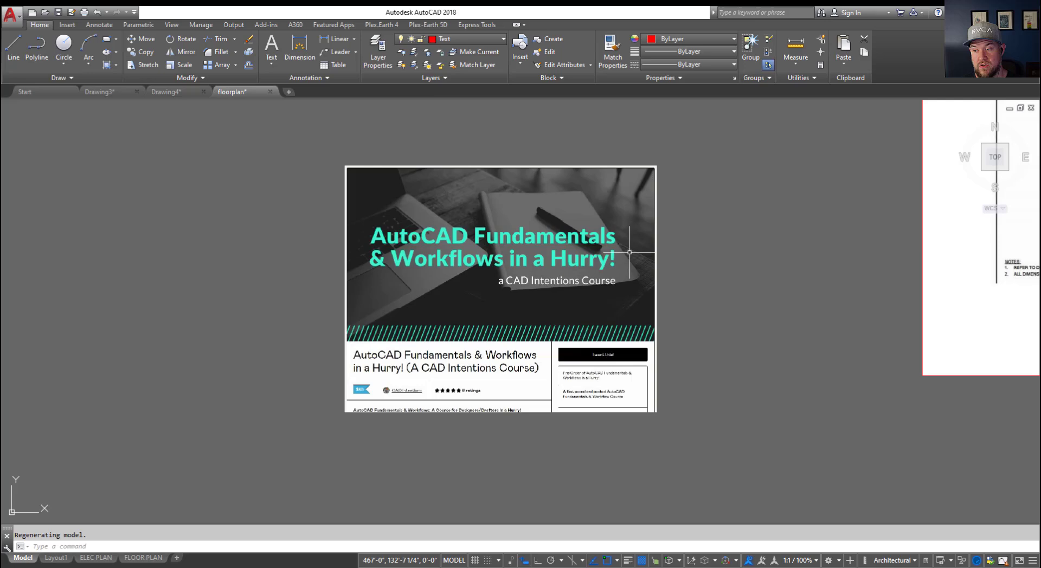
pyautogui.moveTo(435, 448)
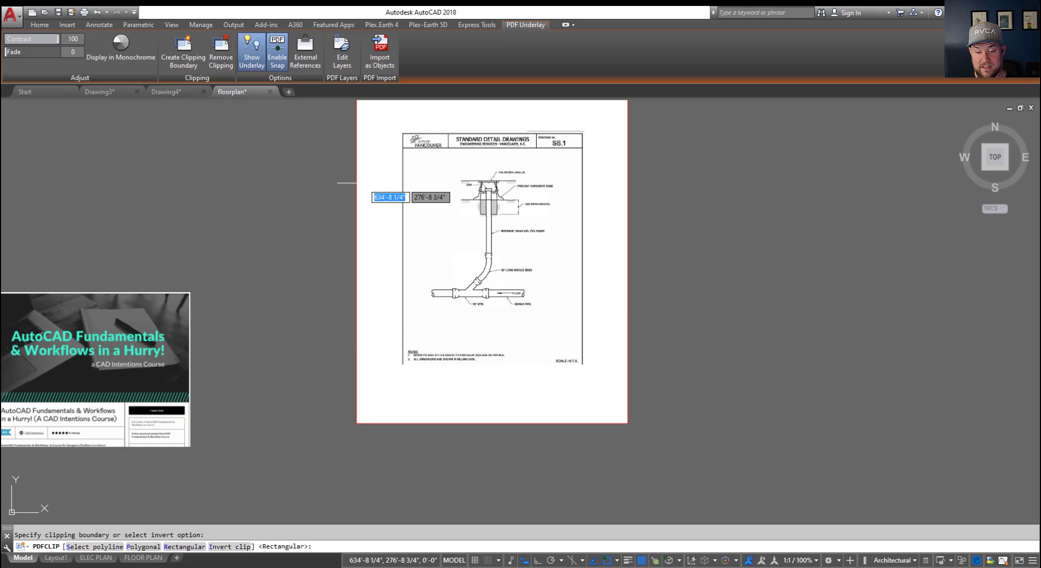
# Clip the PDF detail to a polygonal boundary and start the PDFFRAME command
pyautogui.write('p')
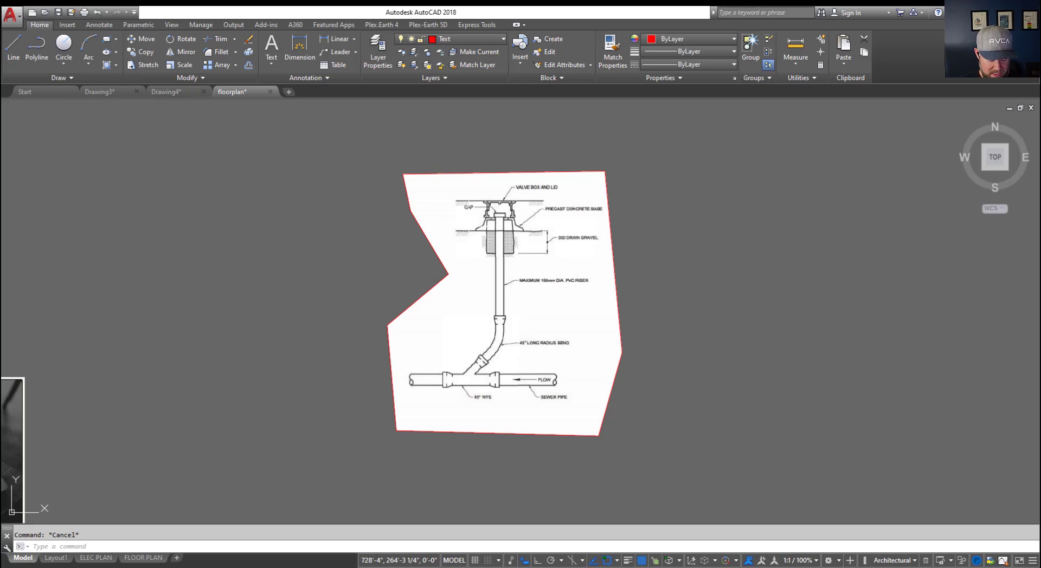
pyautogui.write('PDFFRAME')
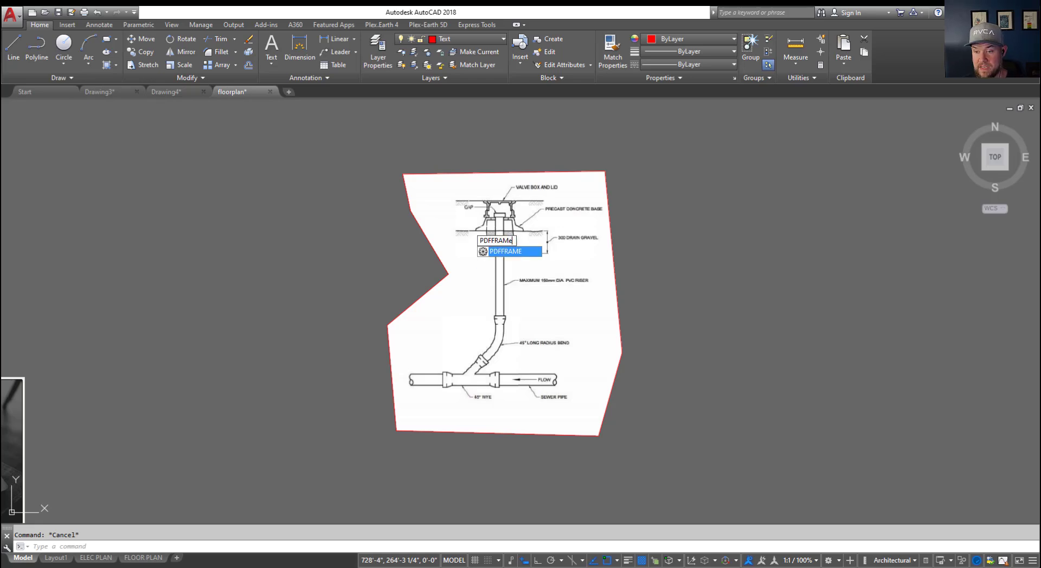